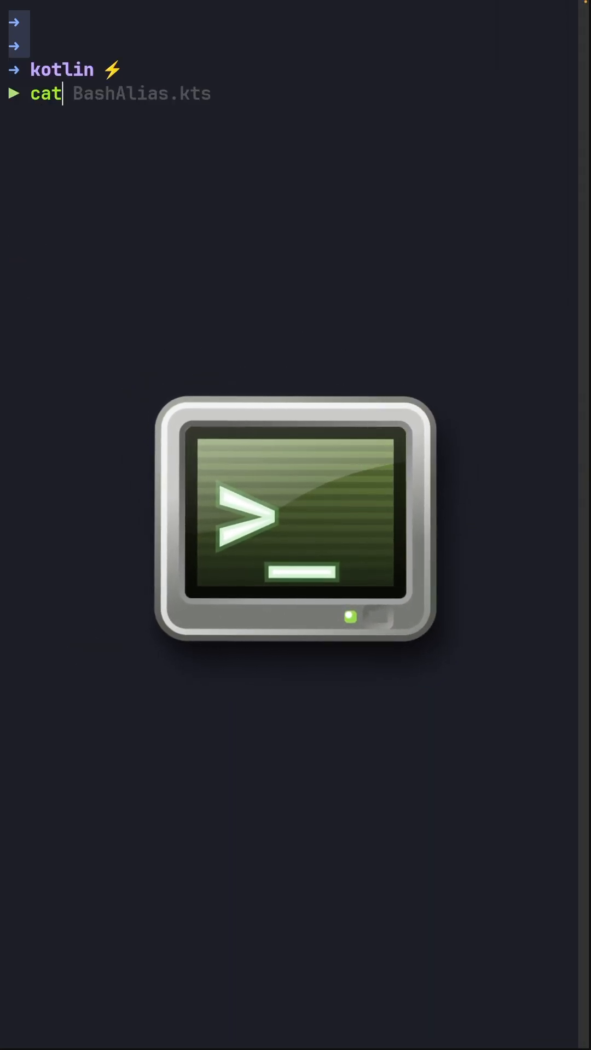
Run BashAlias.kts with kotlinc -script, then launch nvim ~/.zshrc
{"action": "type", "text": "indent kotlinc -script BashAlias.kts"}
{"action": "key", "text": "Return"}
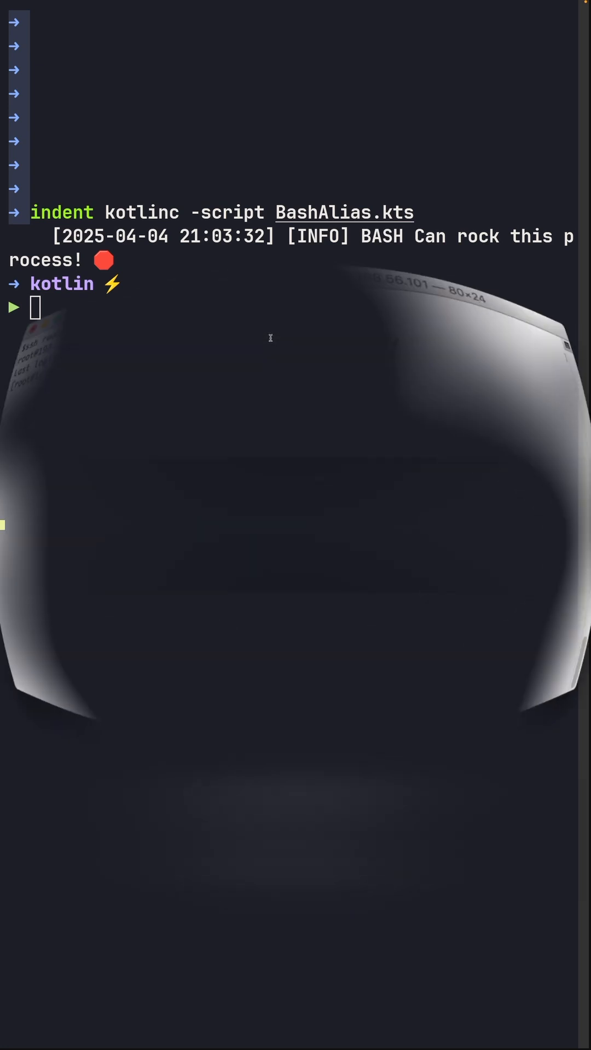
{"action": "type", "text": "nvim ~/.zshrc"}
{"action": "type", "text": "alias"}
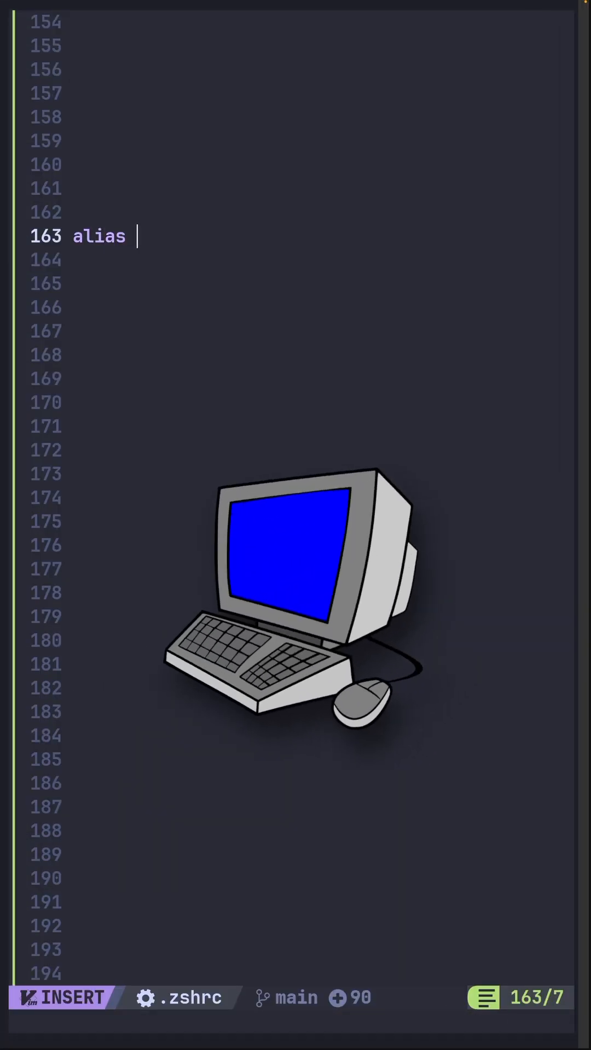
Write alias koscript='kotlinc -script' on line 163 of .zshrc
{"action": "type", "text": "koscript"}
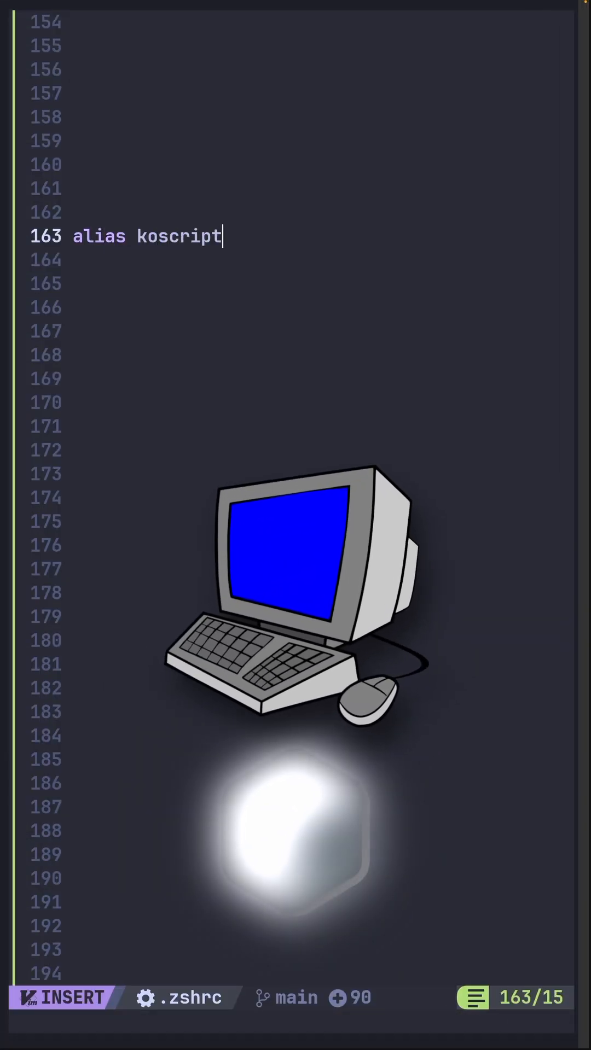
{"action": "type", "text": "='kotlinc -script'"}
{"action": "type", "text": "exe"}
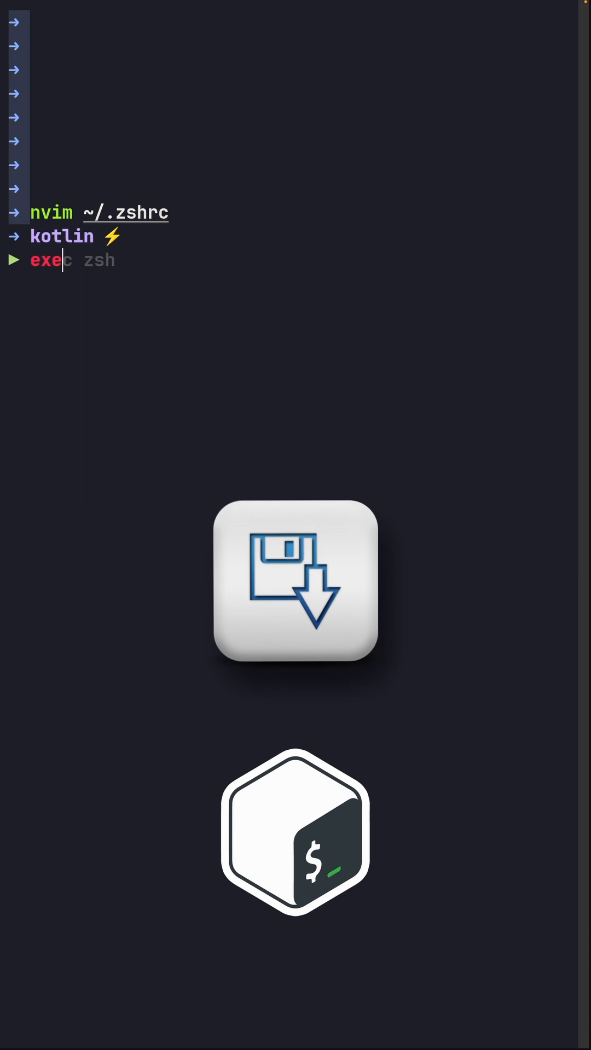
Restart the shell with exec zsh so koscript becomes available
{"action": "key", "text": "Return"}
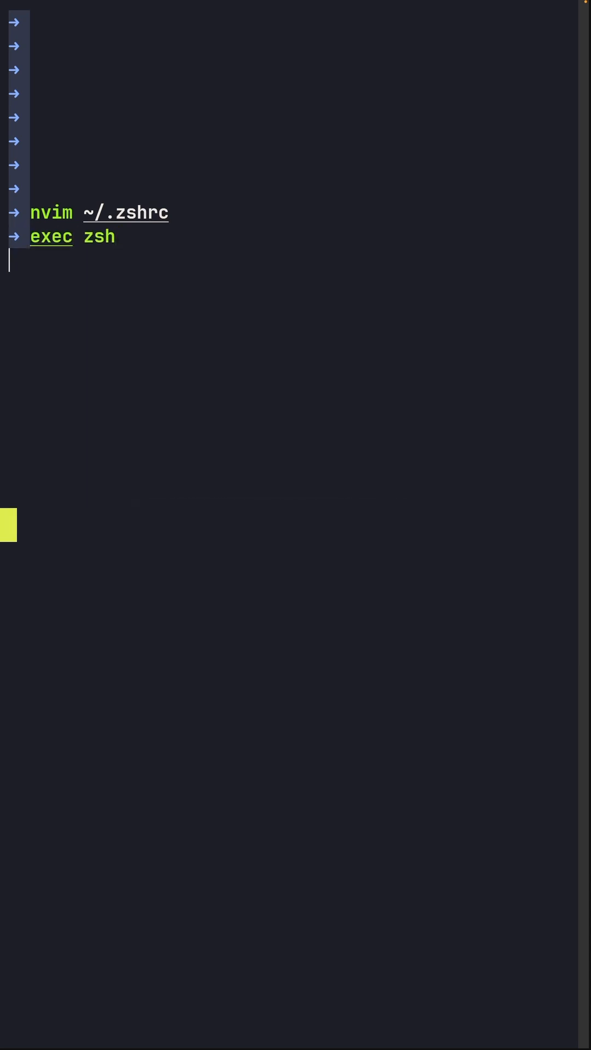